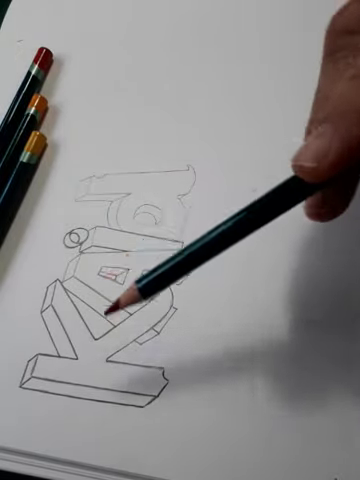
{"action": "mouse_move", "coordinate": [110, 300]}
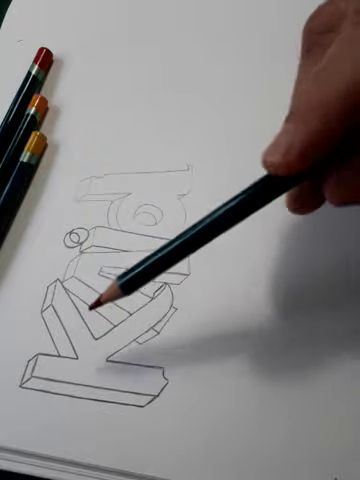